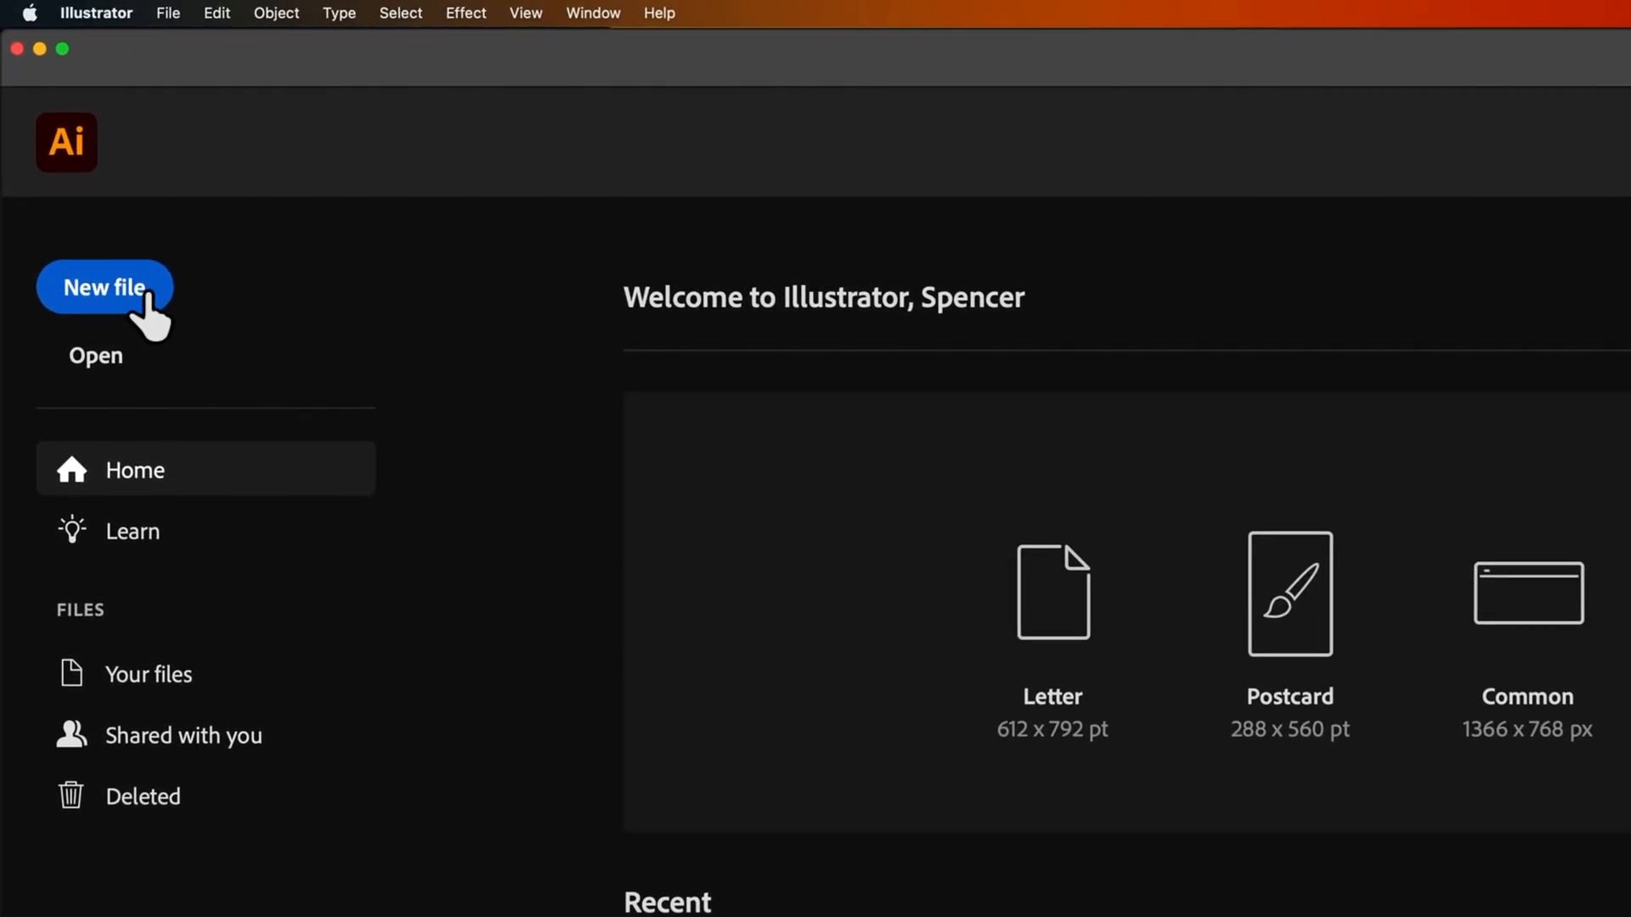
- Choose New file on the Home screen to bring up the New Document dialog
left_click(103, 287)
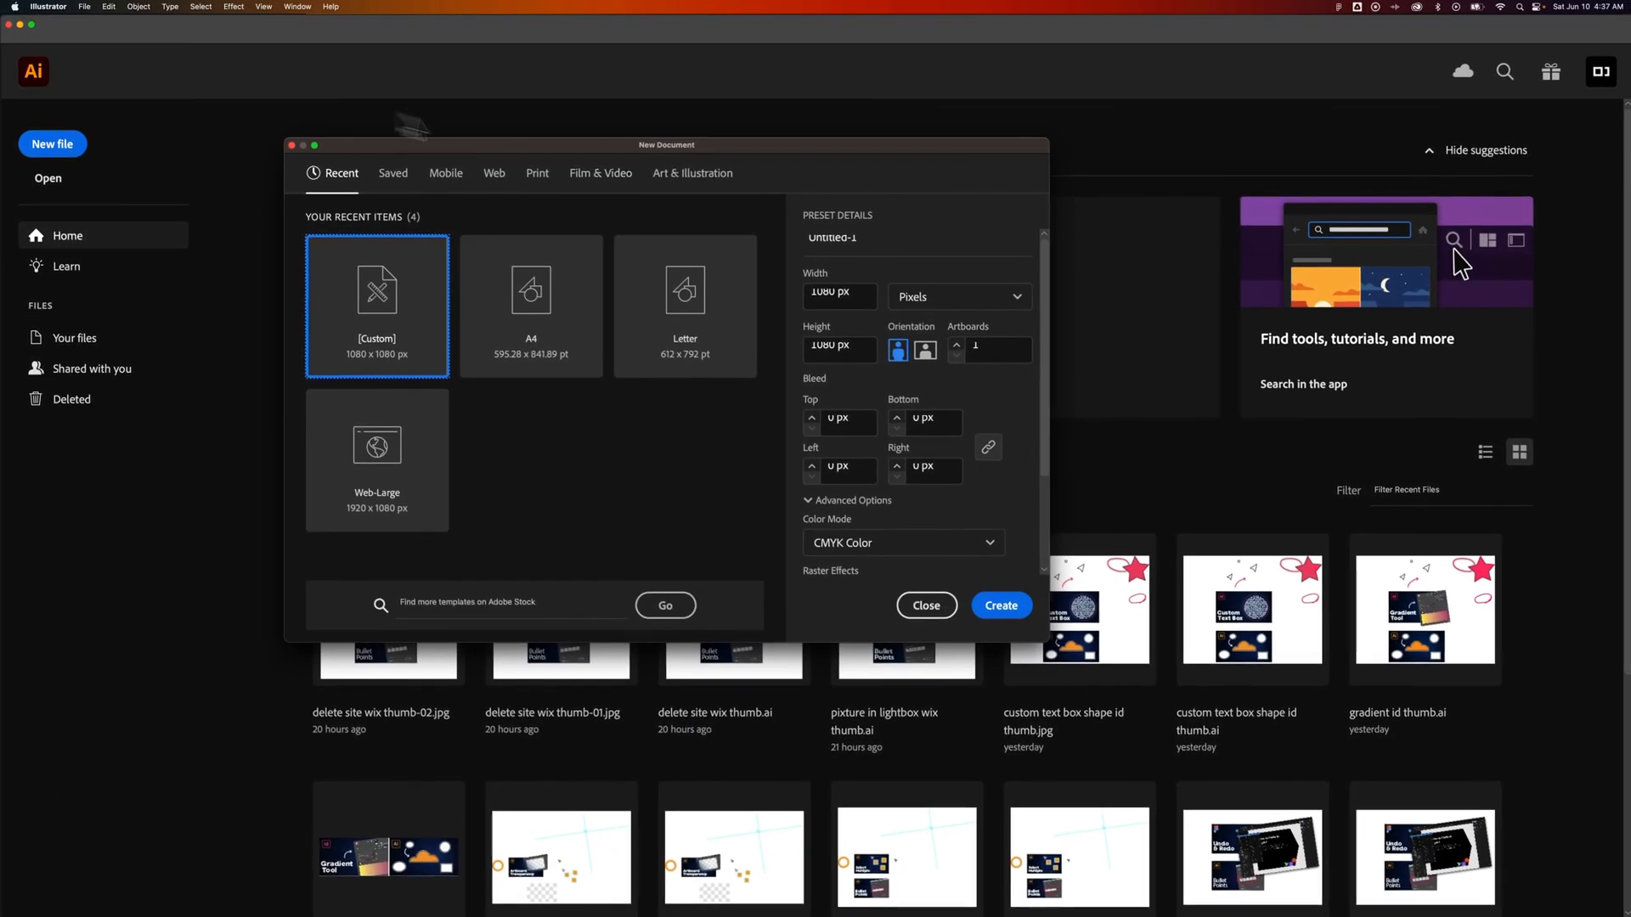
mouse_move(999, 396)
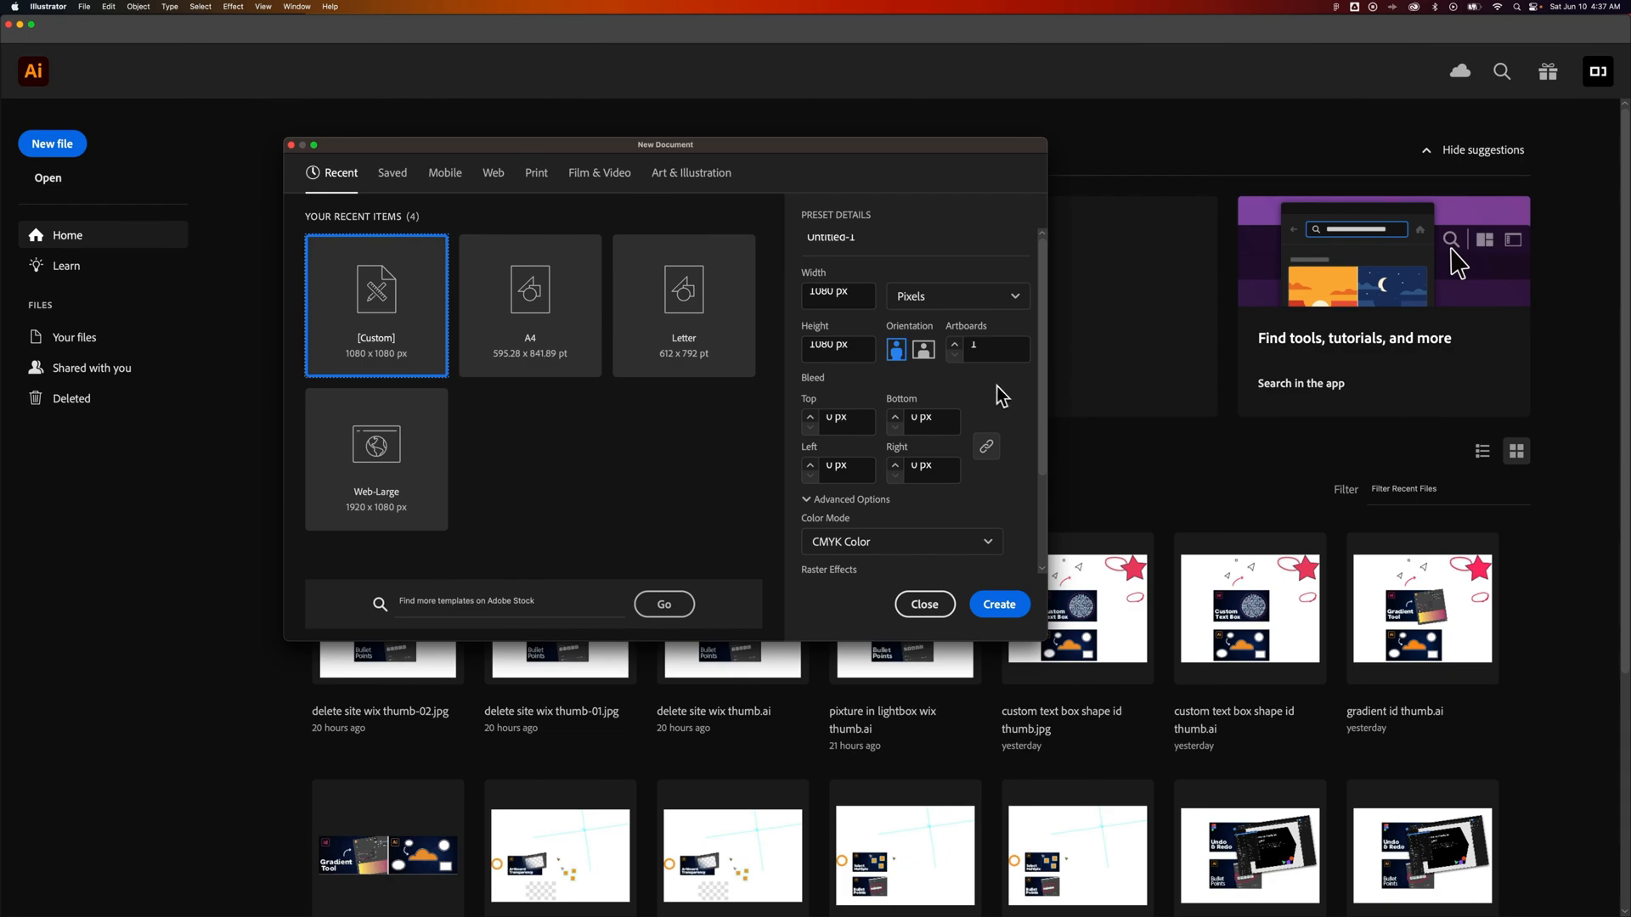
- Create a blank 1080 × 1080 px document, keeping CMYK Color in Advanced Options
scroll("down", 3)
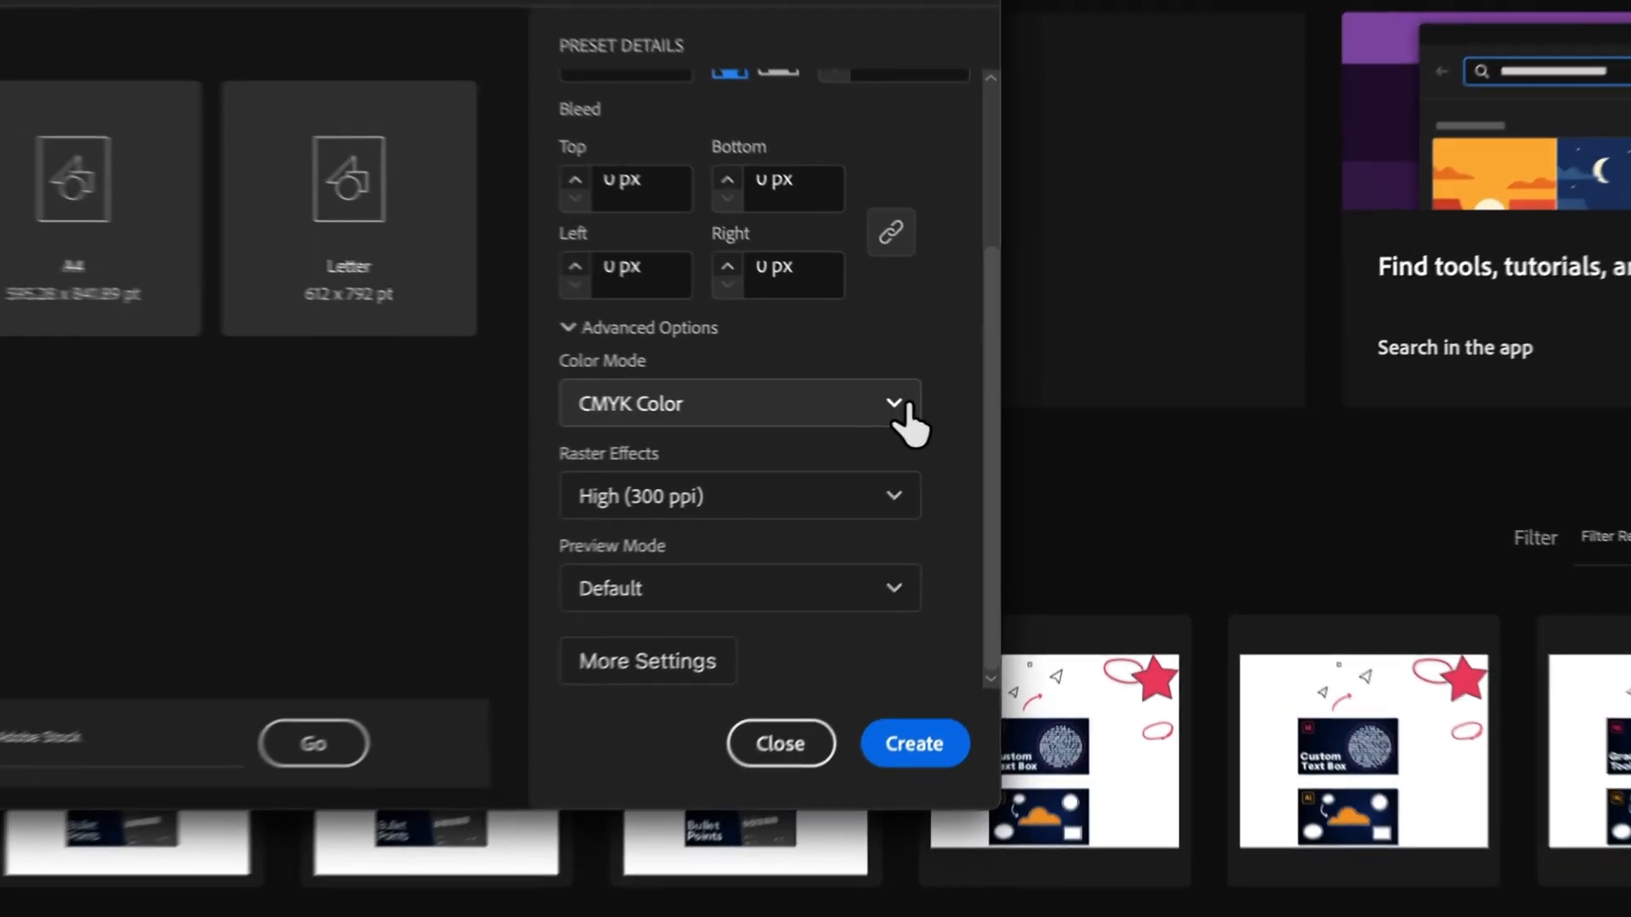
left_click(894, 403)
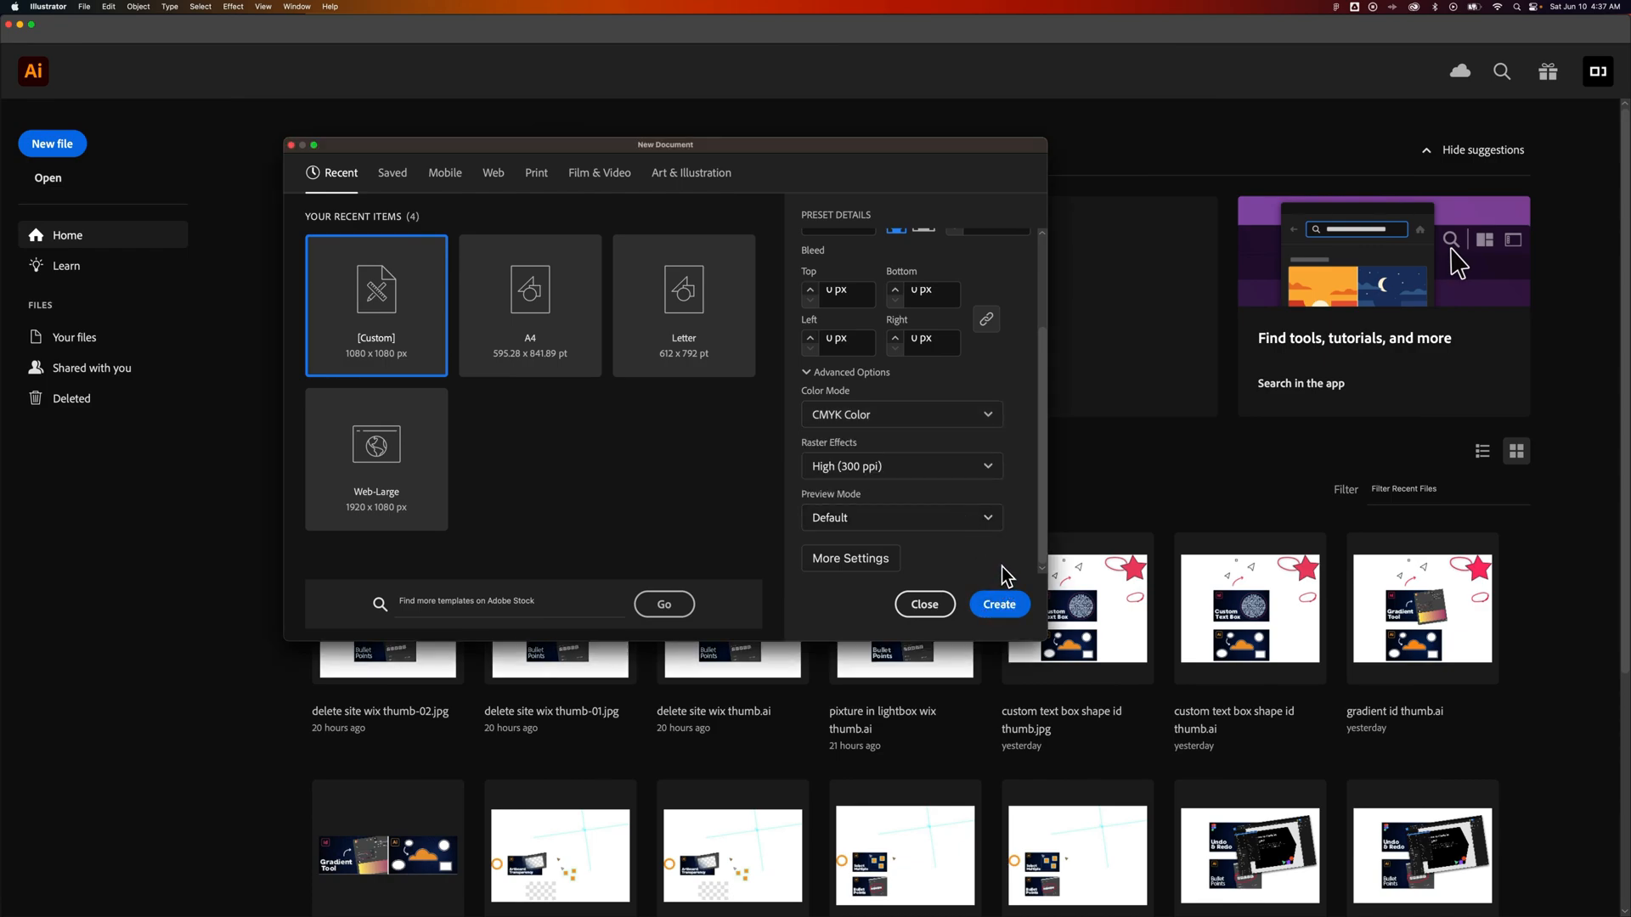
left_click(997, 603)
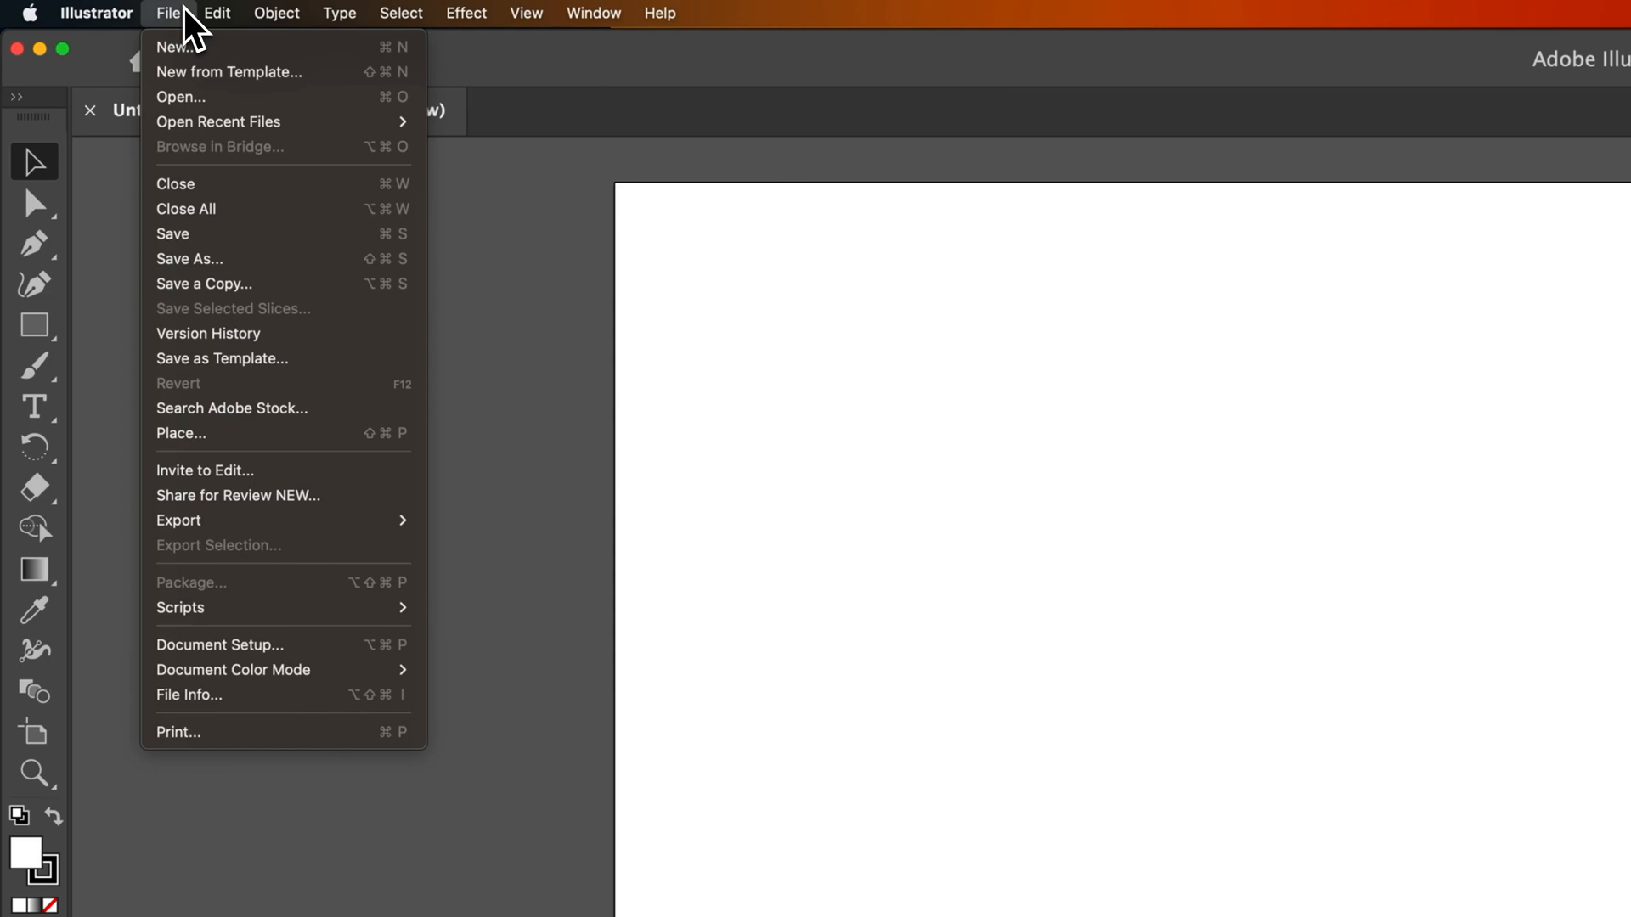
mouse_move(198, 36)
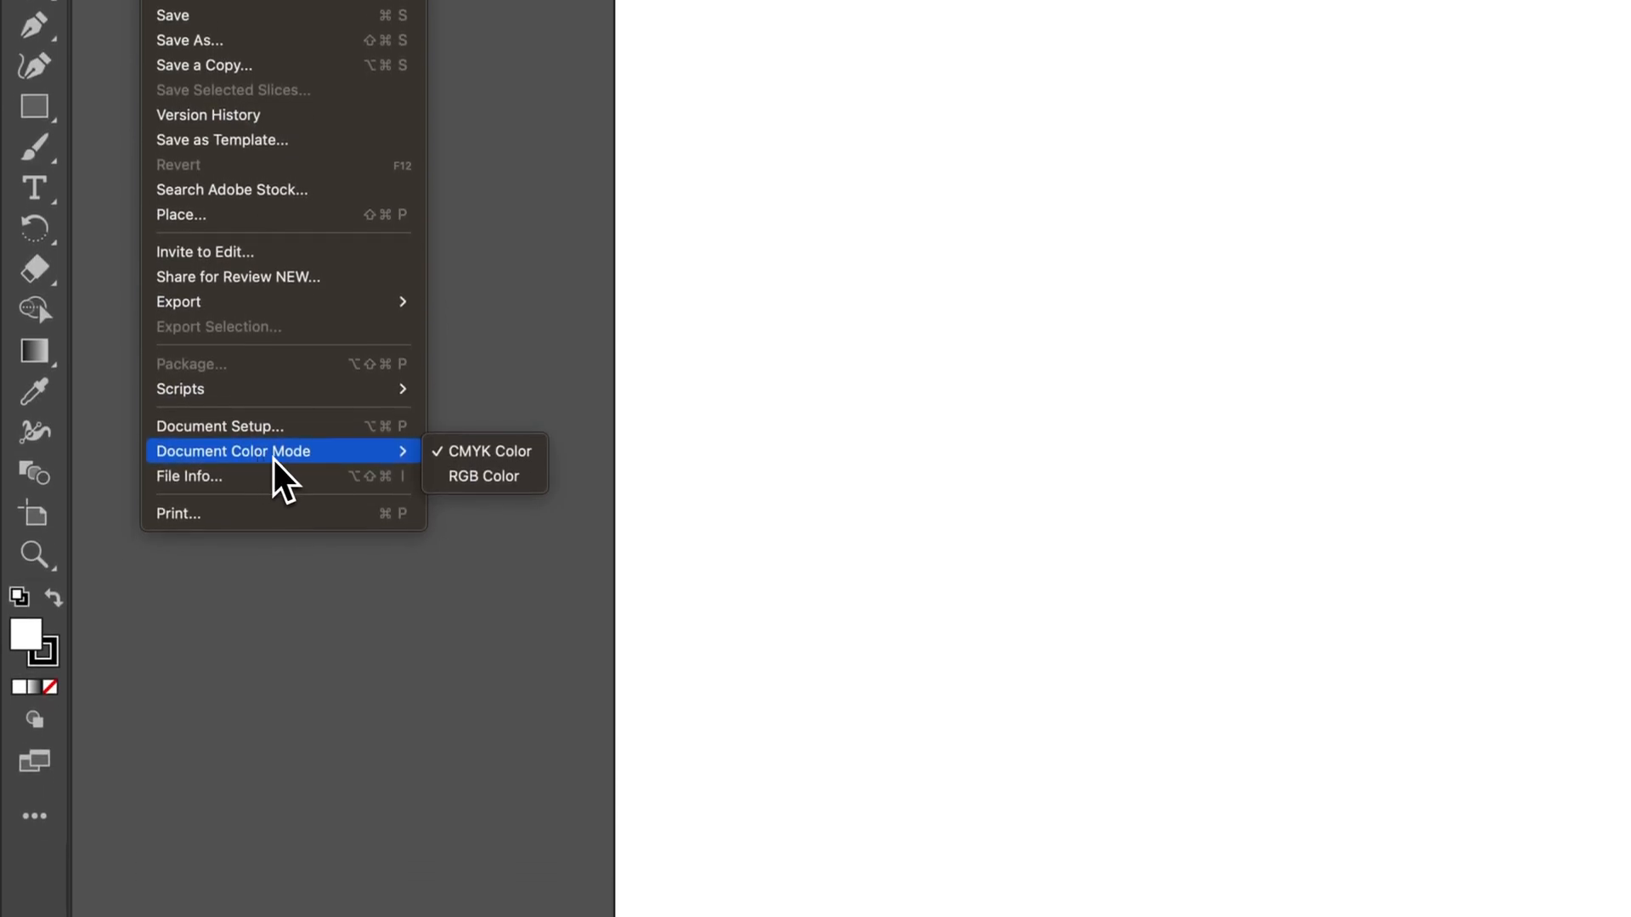
mouse_move(483, 451)
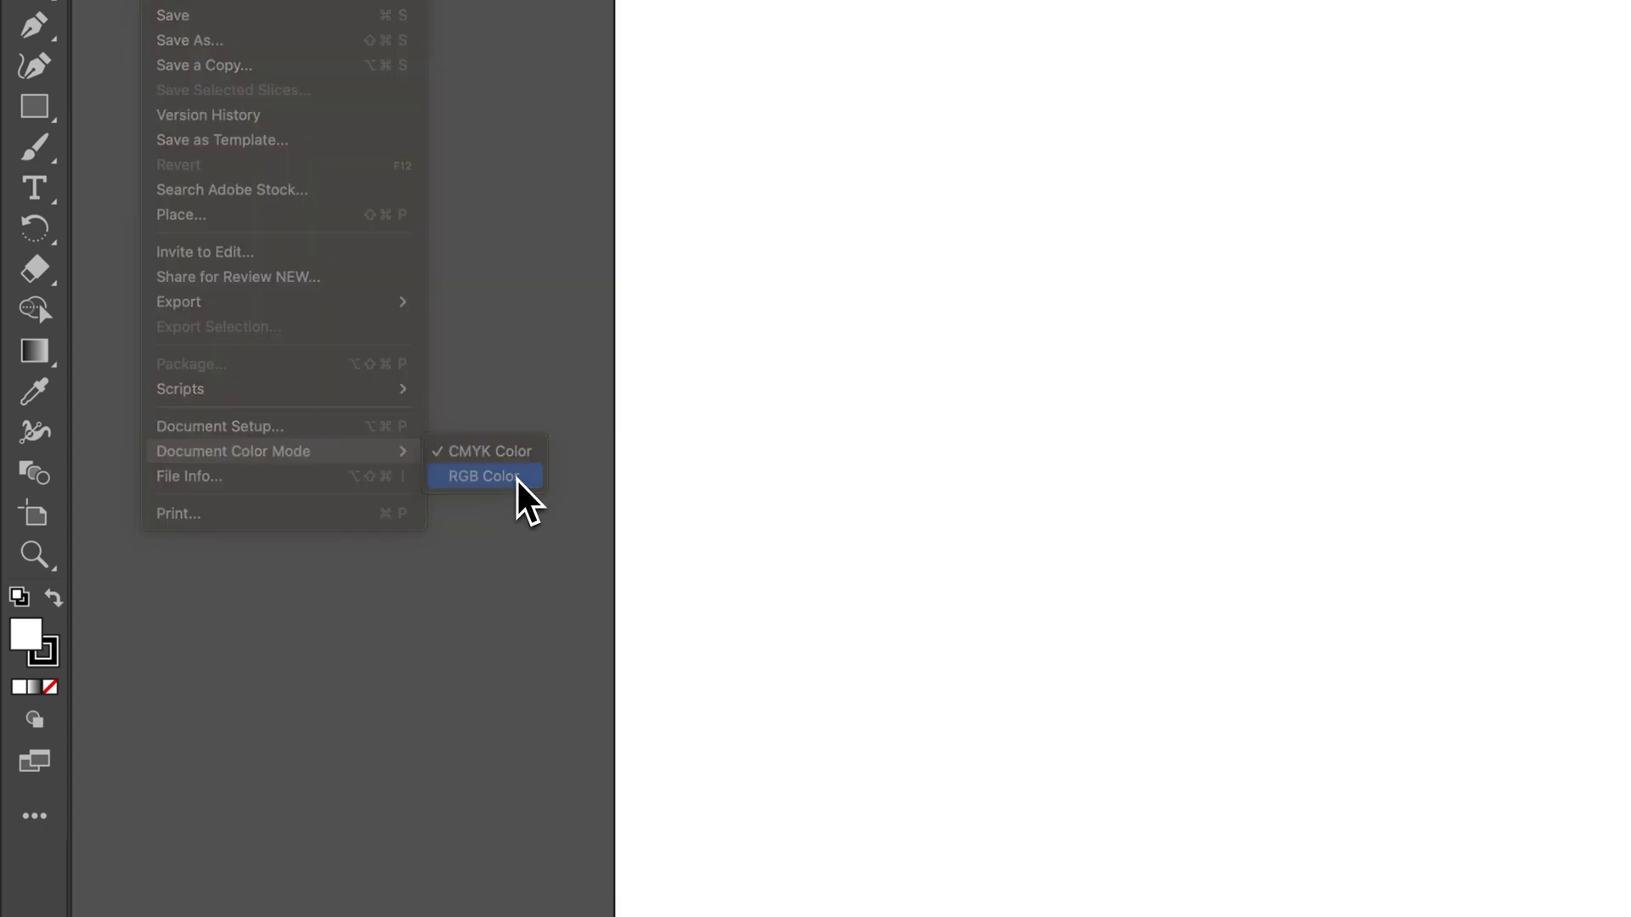
- Set the document color mode to RGB Color via File > Document Color Mode
left_click(482, 476)
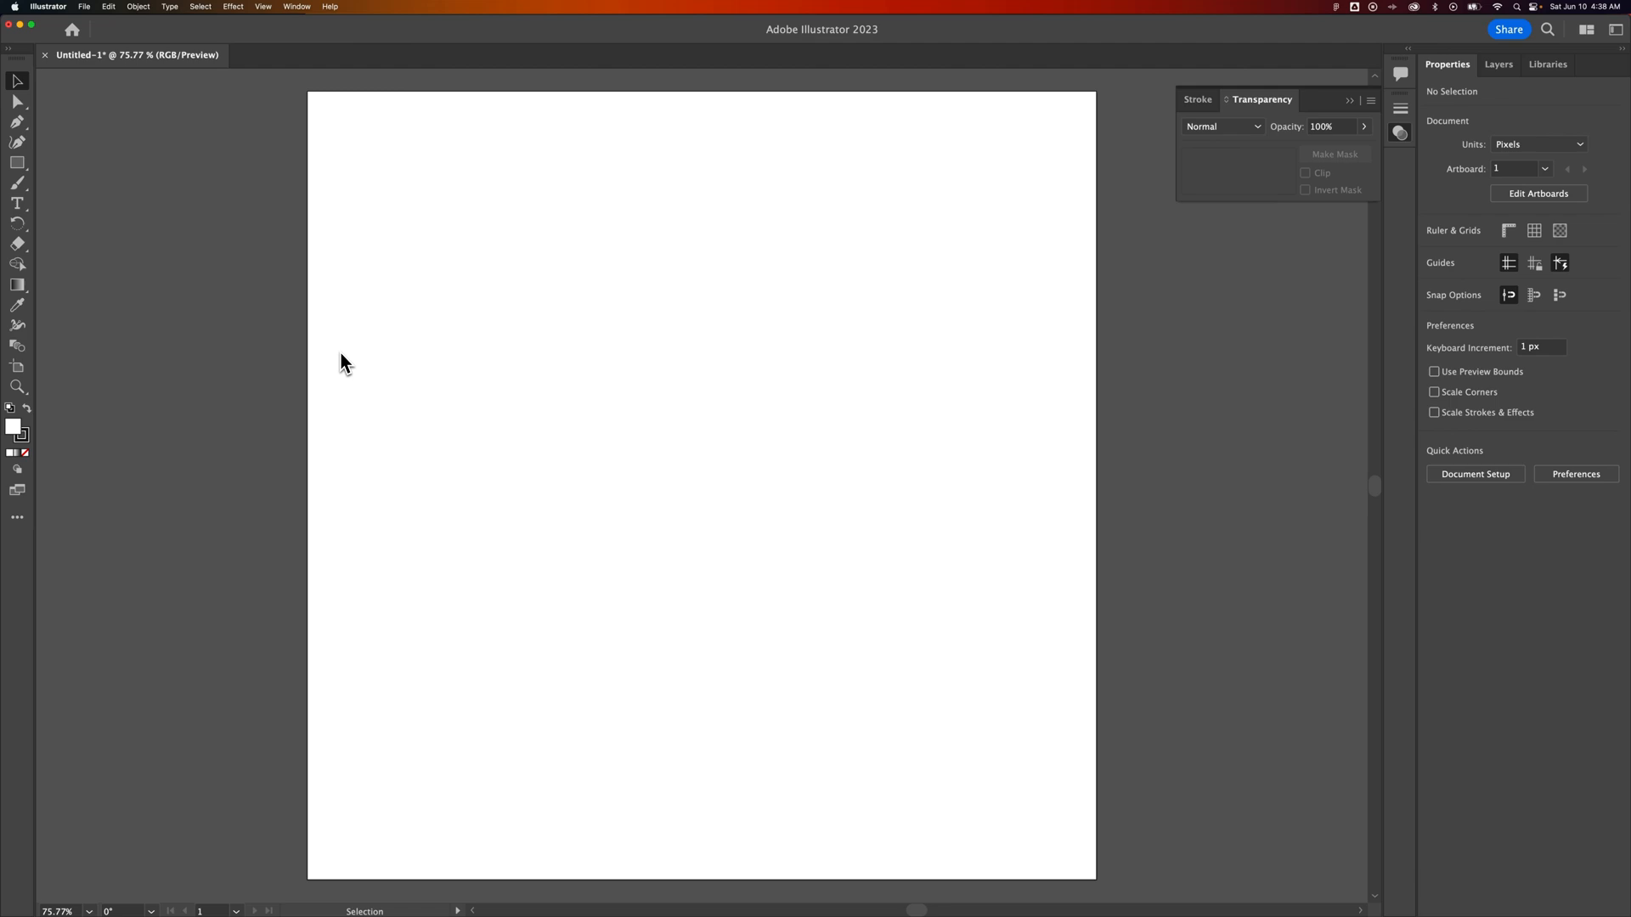
mouse_move(337, 362)
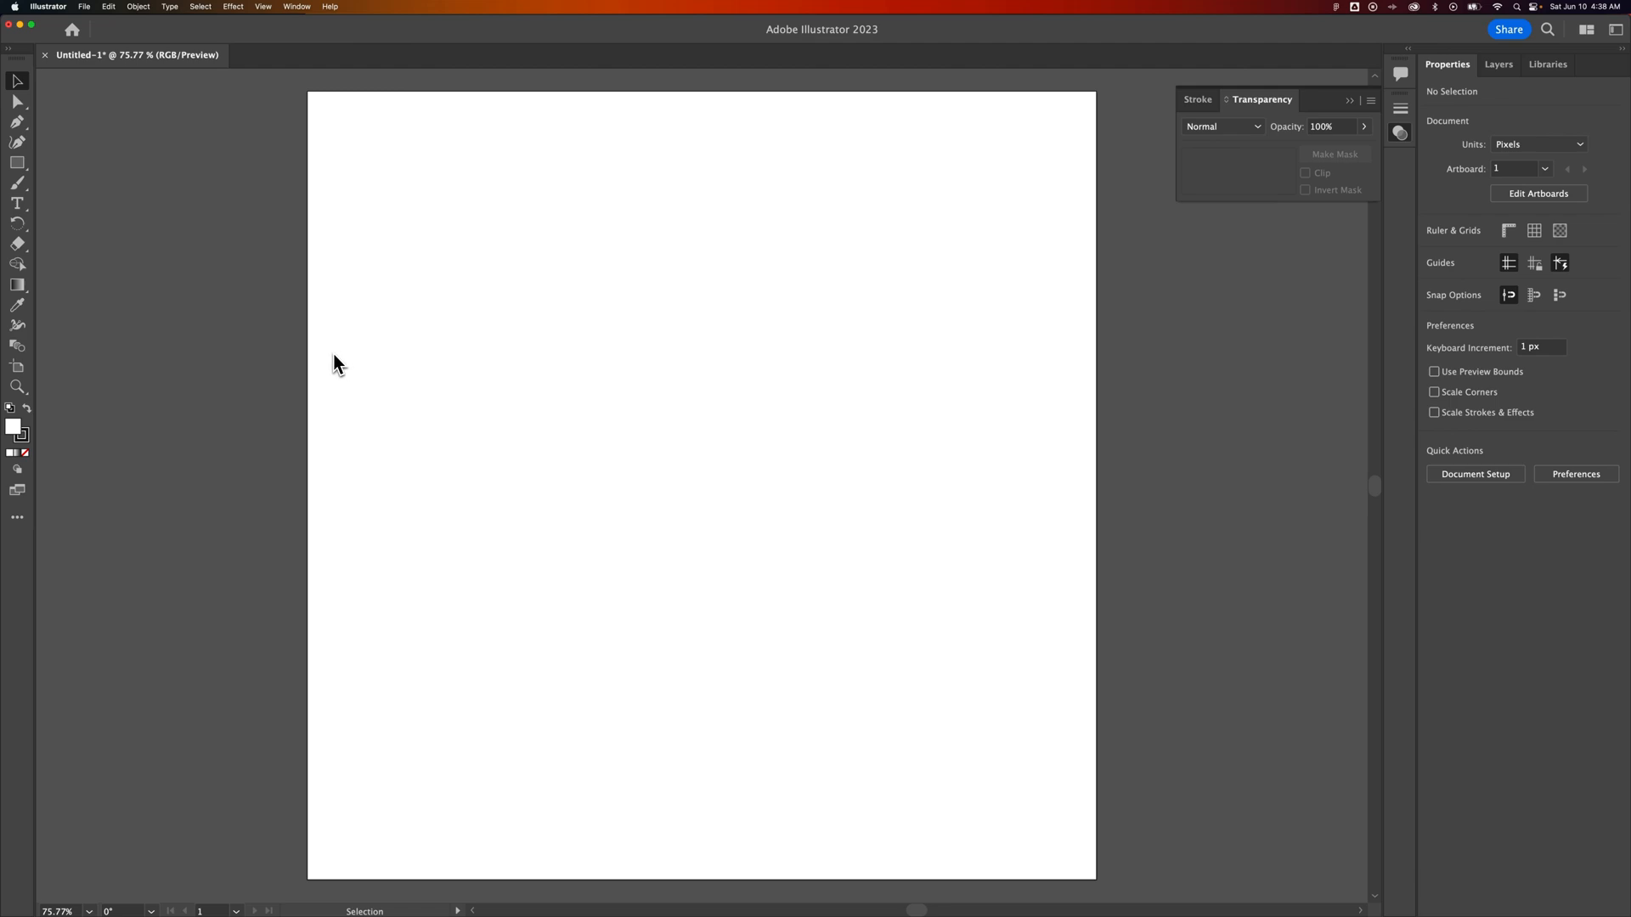
mouse_move(359, 366)
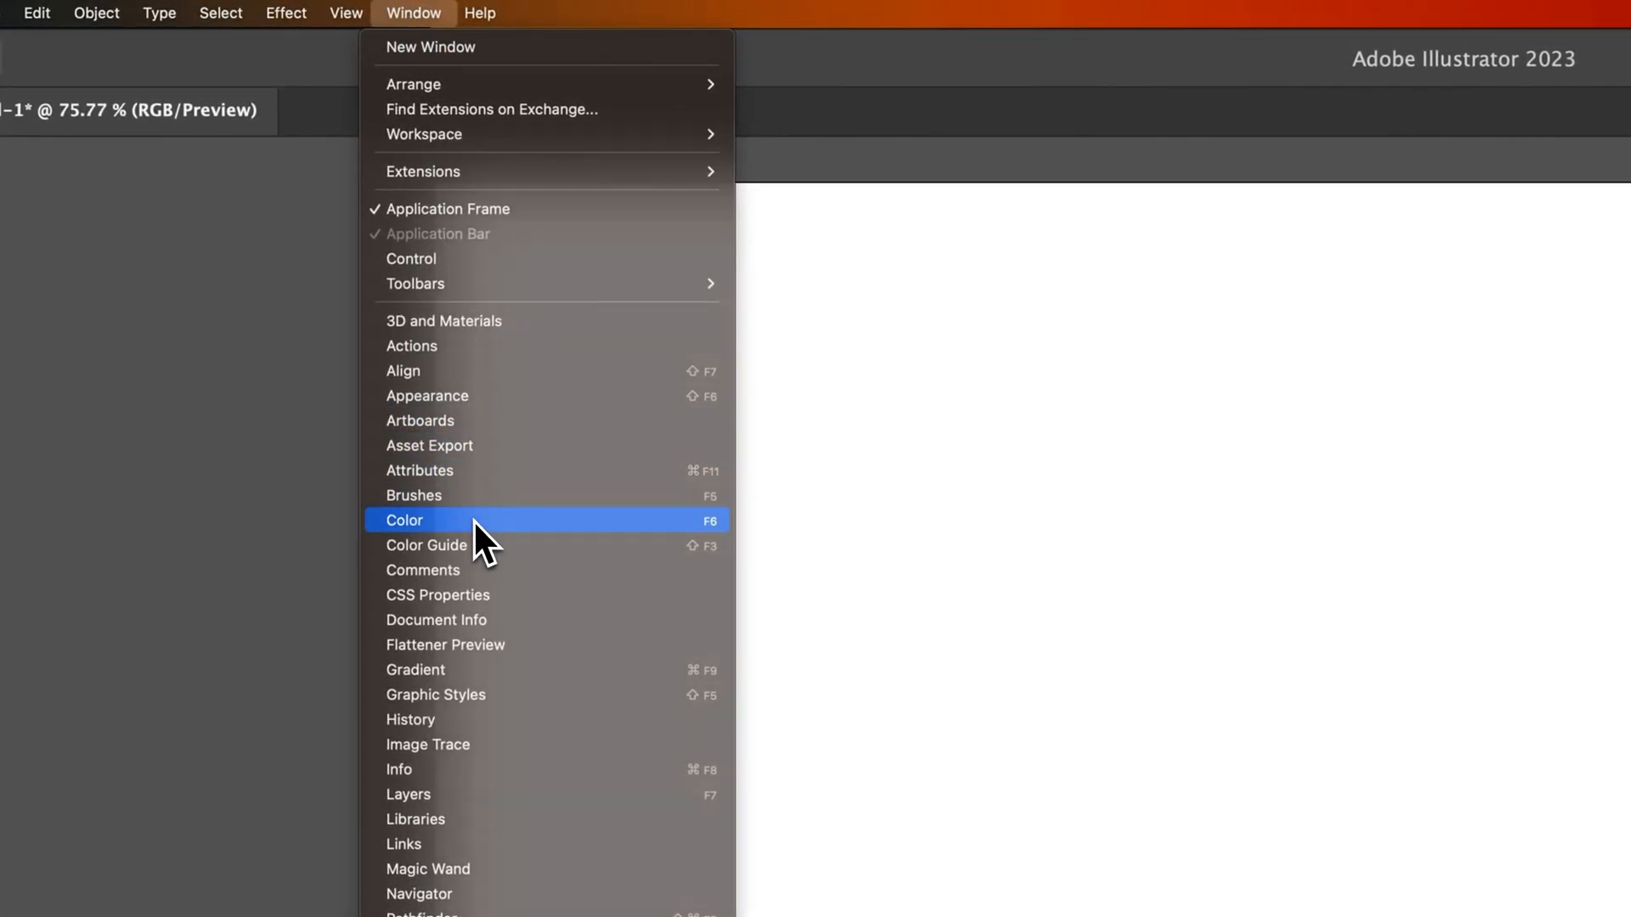
- Show the Color panel from the Window menu and open its flyout of colour models
left_click(404, 519)
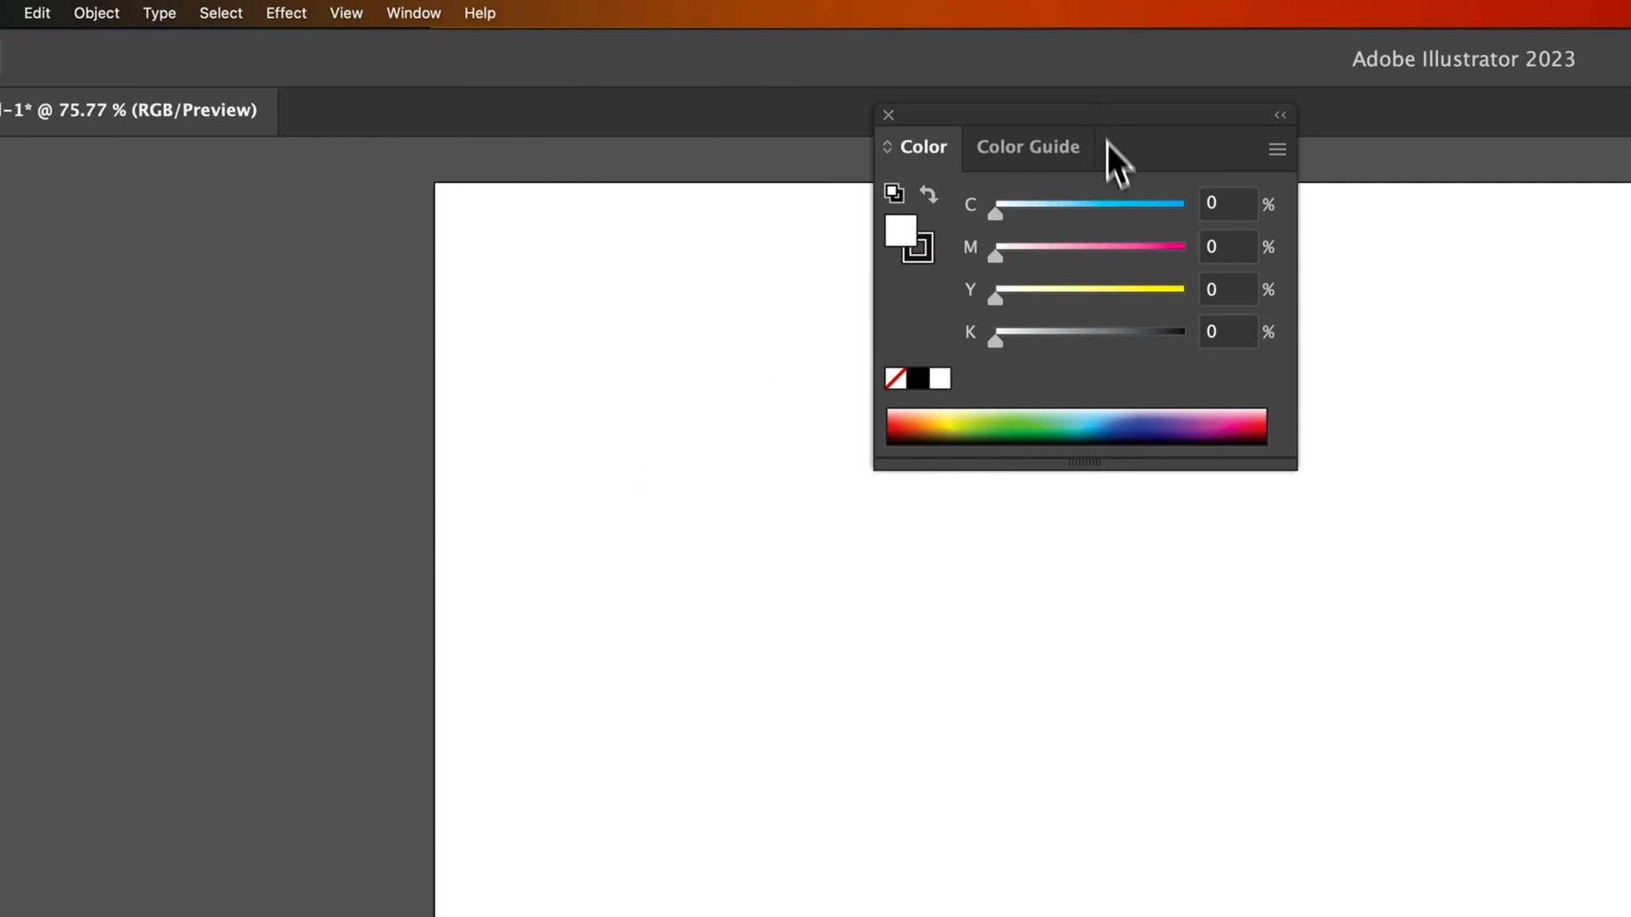
mouse_move(1093, 250)
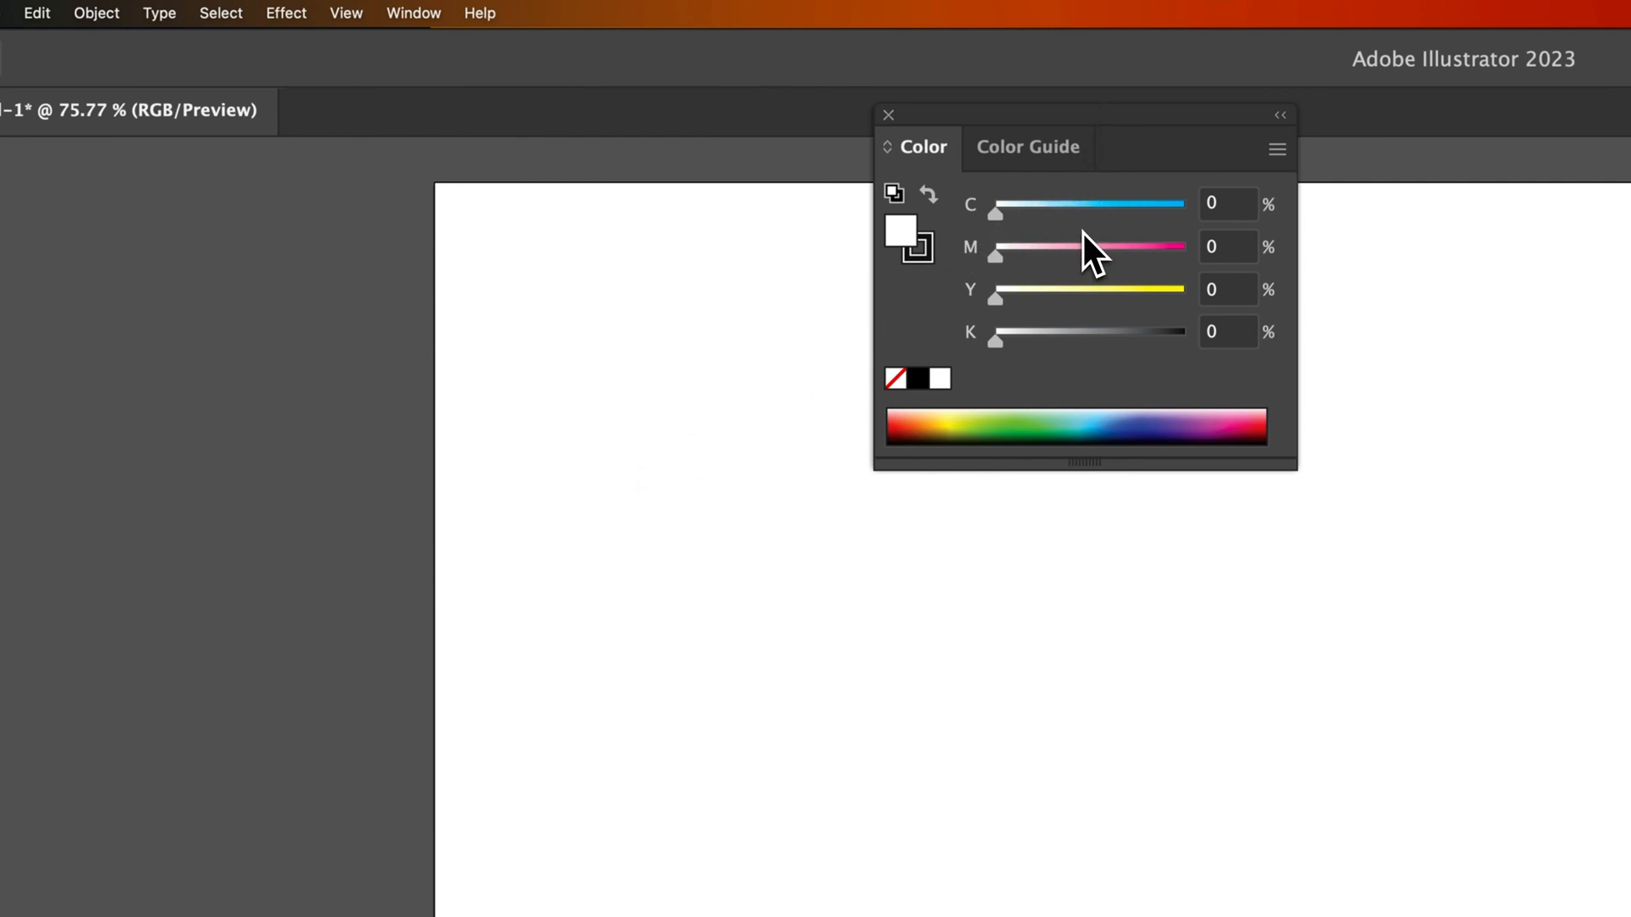
mouse_move(988, 234)
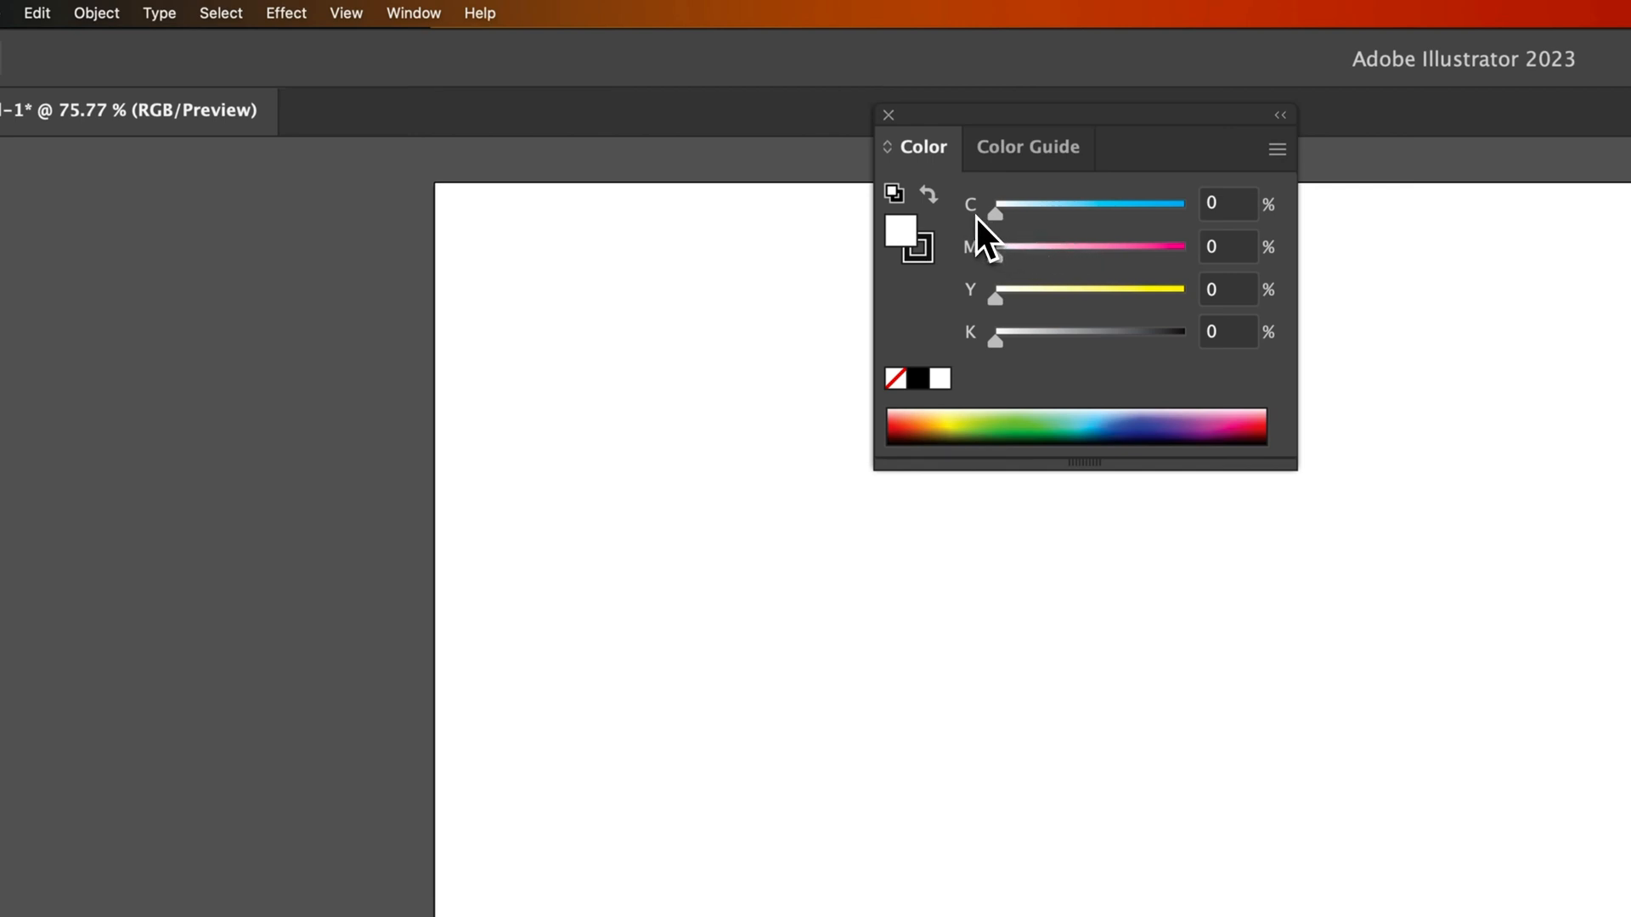
mouse_move(1092, 281)
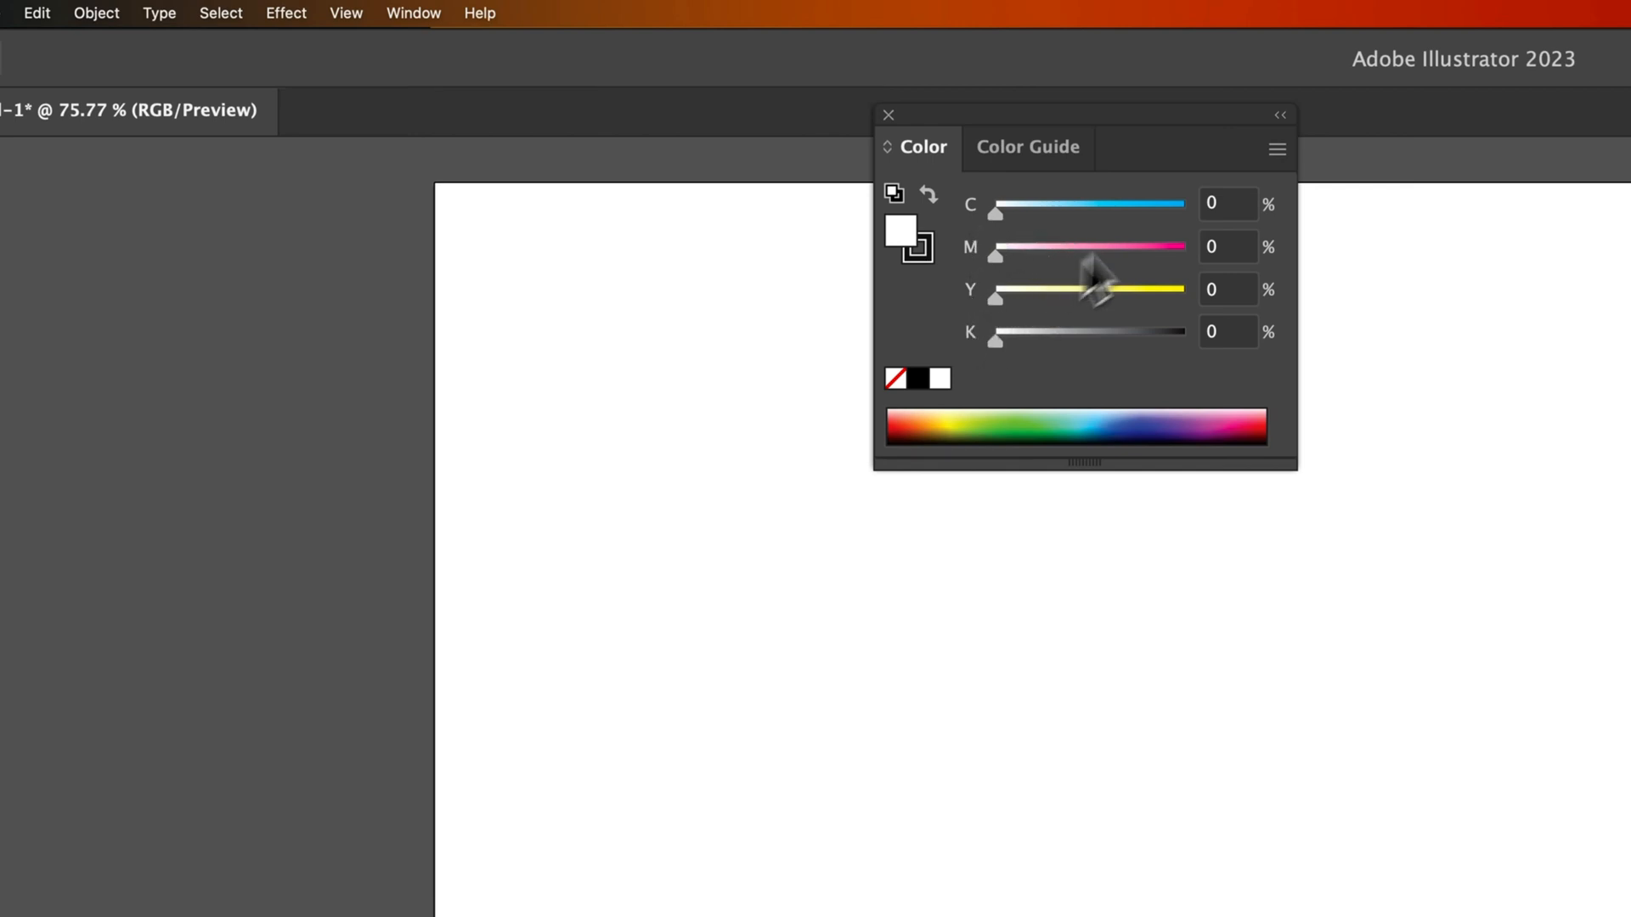
left_click(1276, 149)
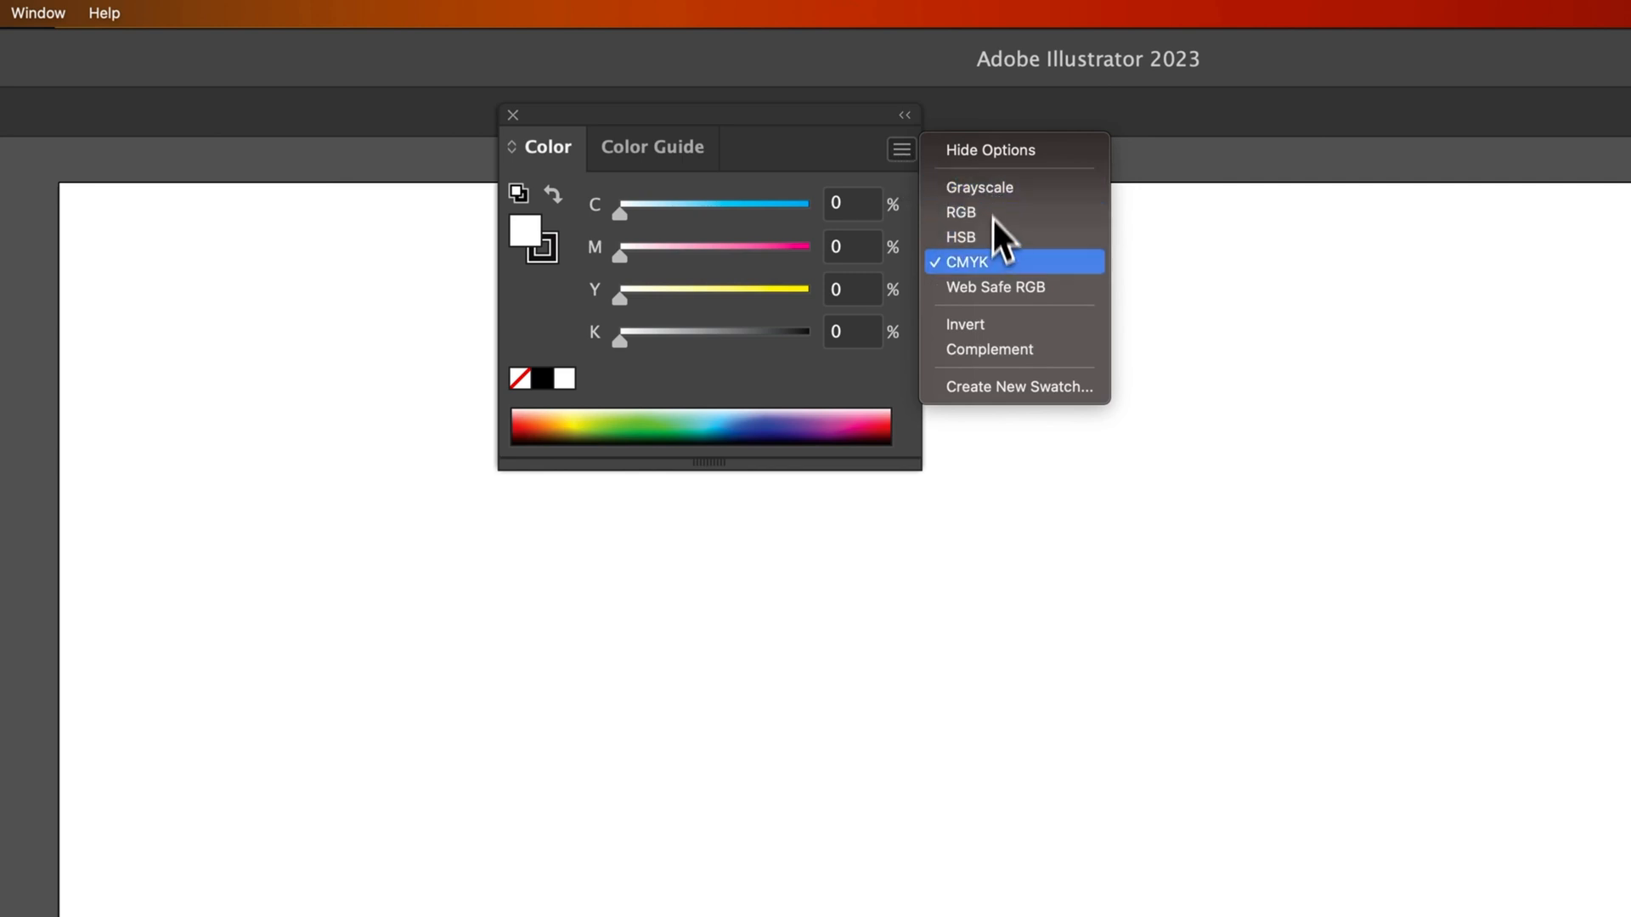
mouse_move(999, 213)
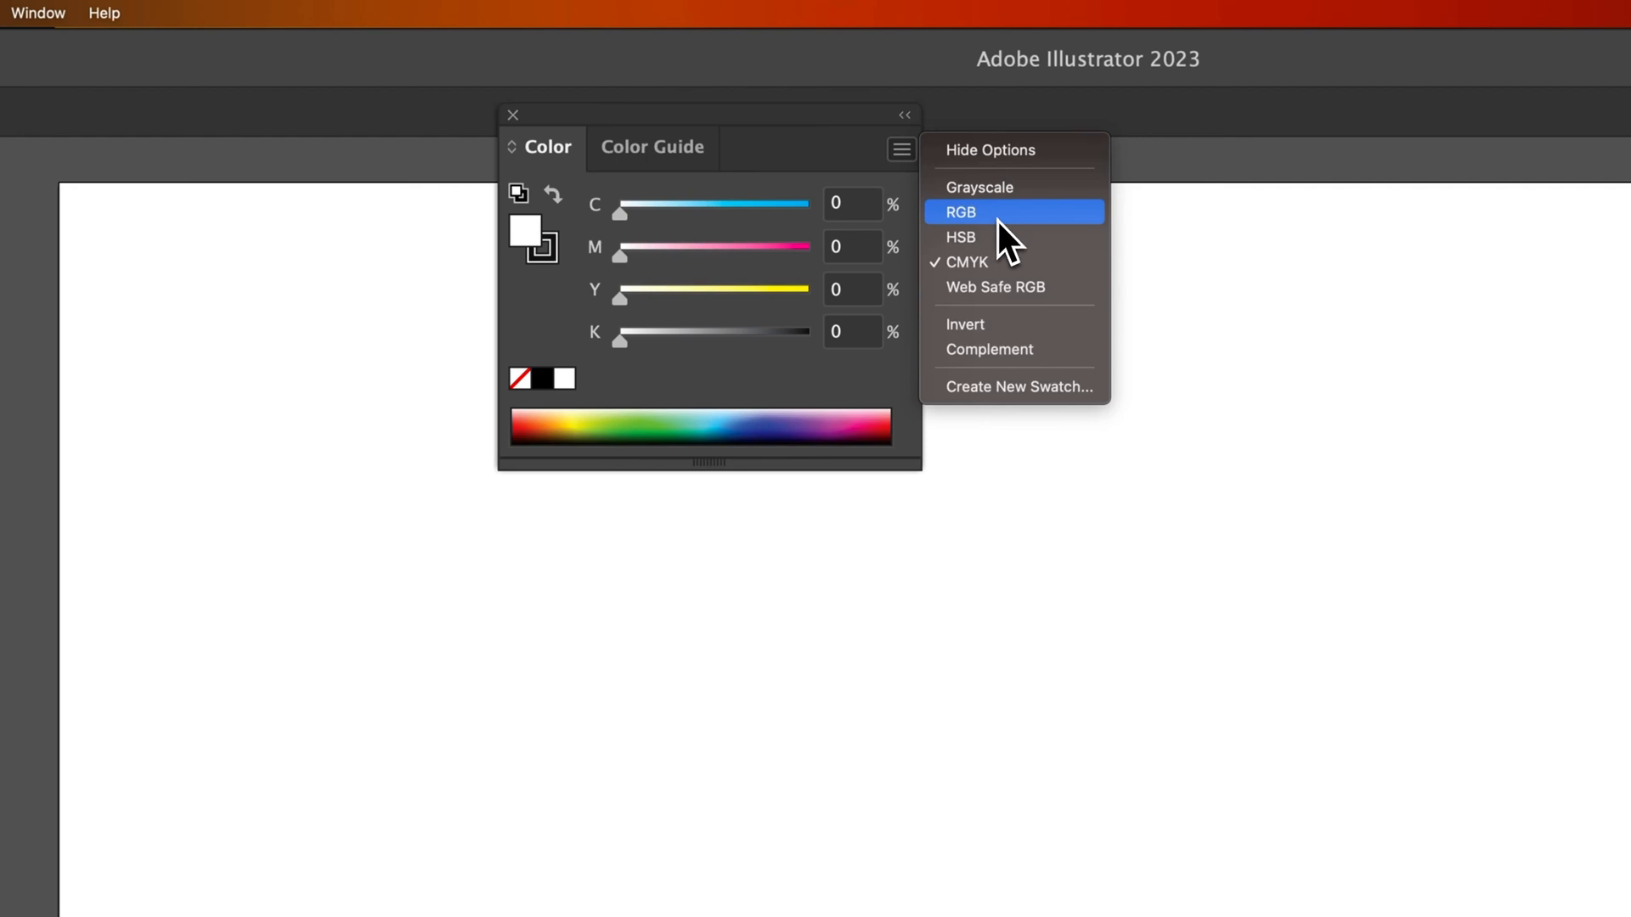
- Choose RGB in the flyout so the panel shows 255, 255, 255 and hex FFFFFF
left_click(960, 212)
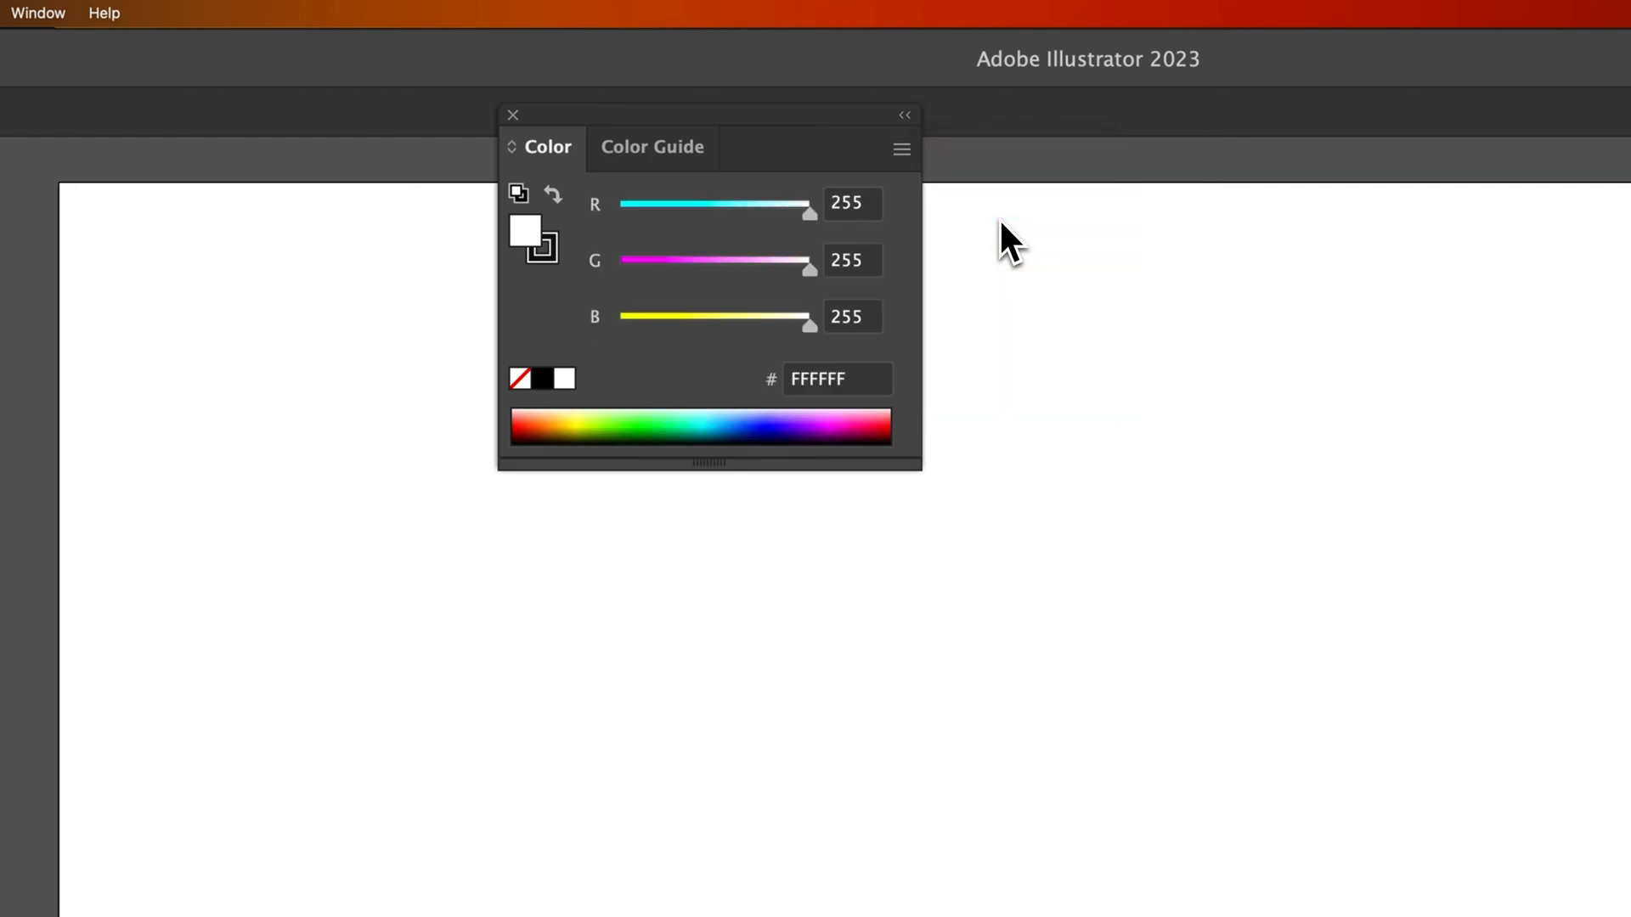
mouse_move(723, 265)
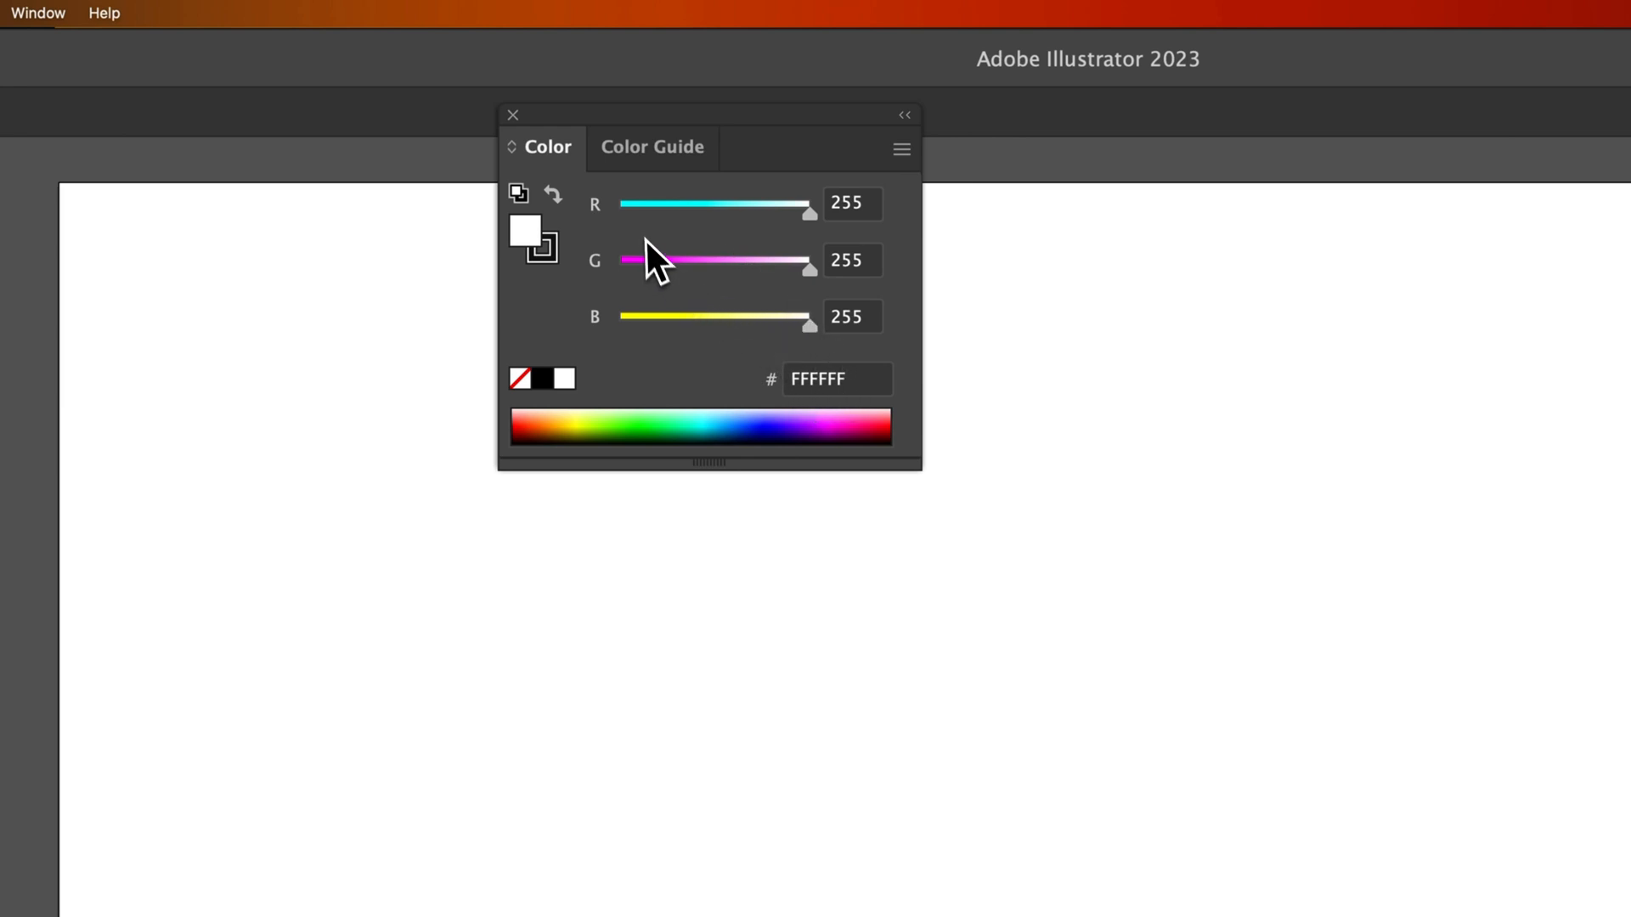
mouse_move(671, 245)
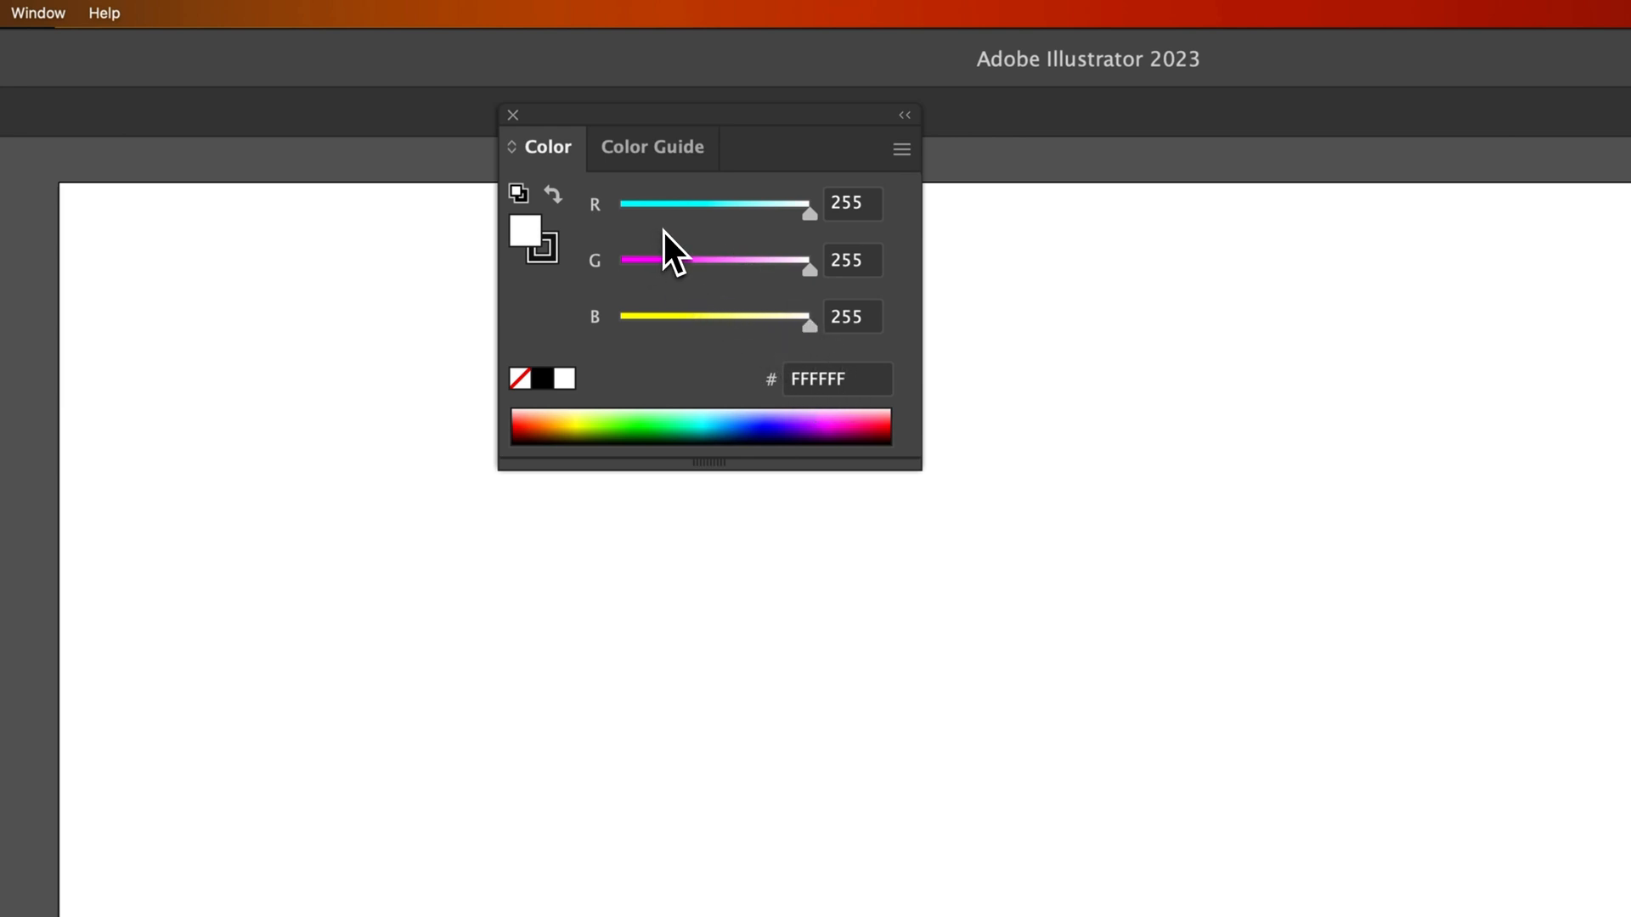